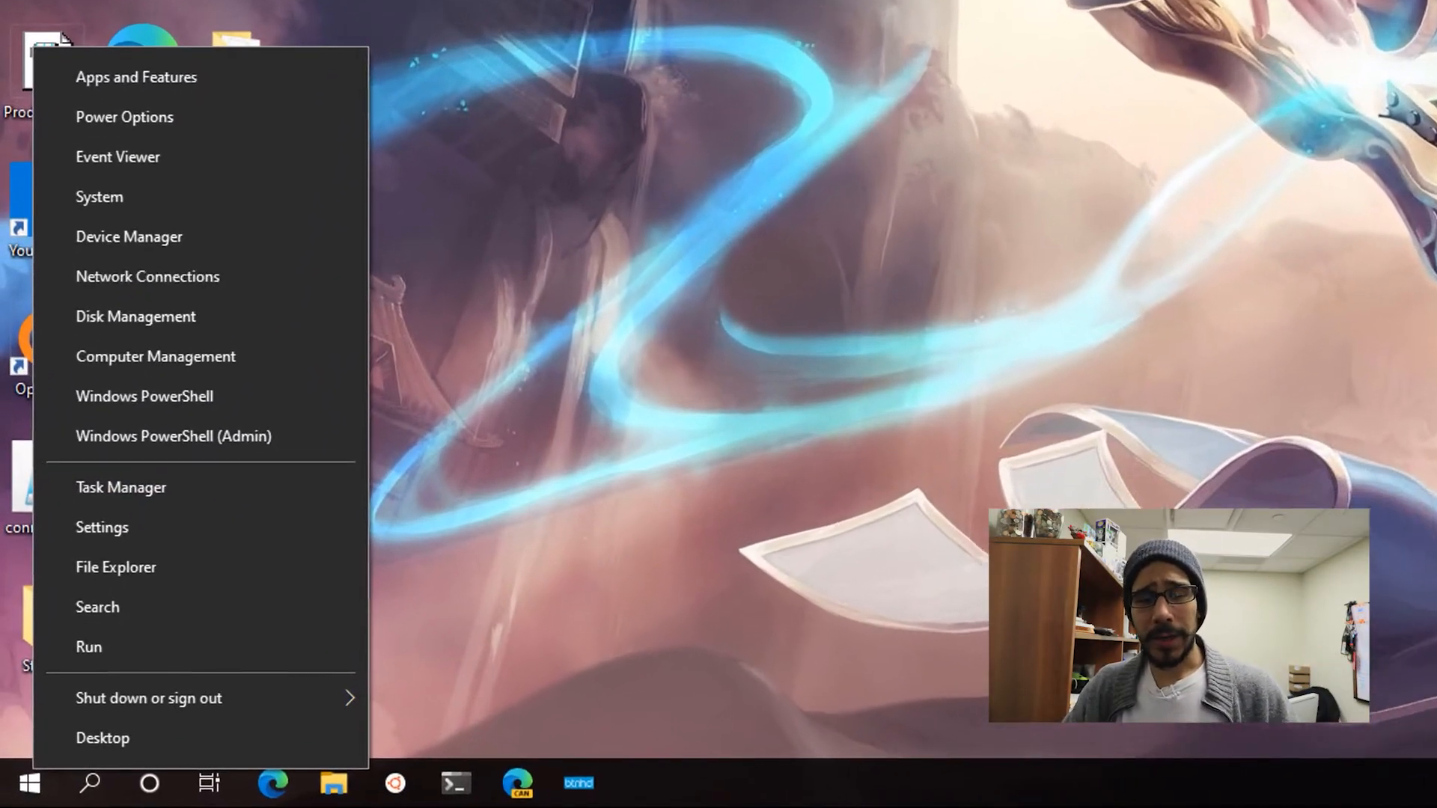
Run winver from the Run dialog to check the Windows version.
left_click(89, 647)
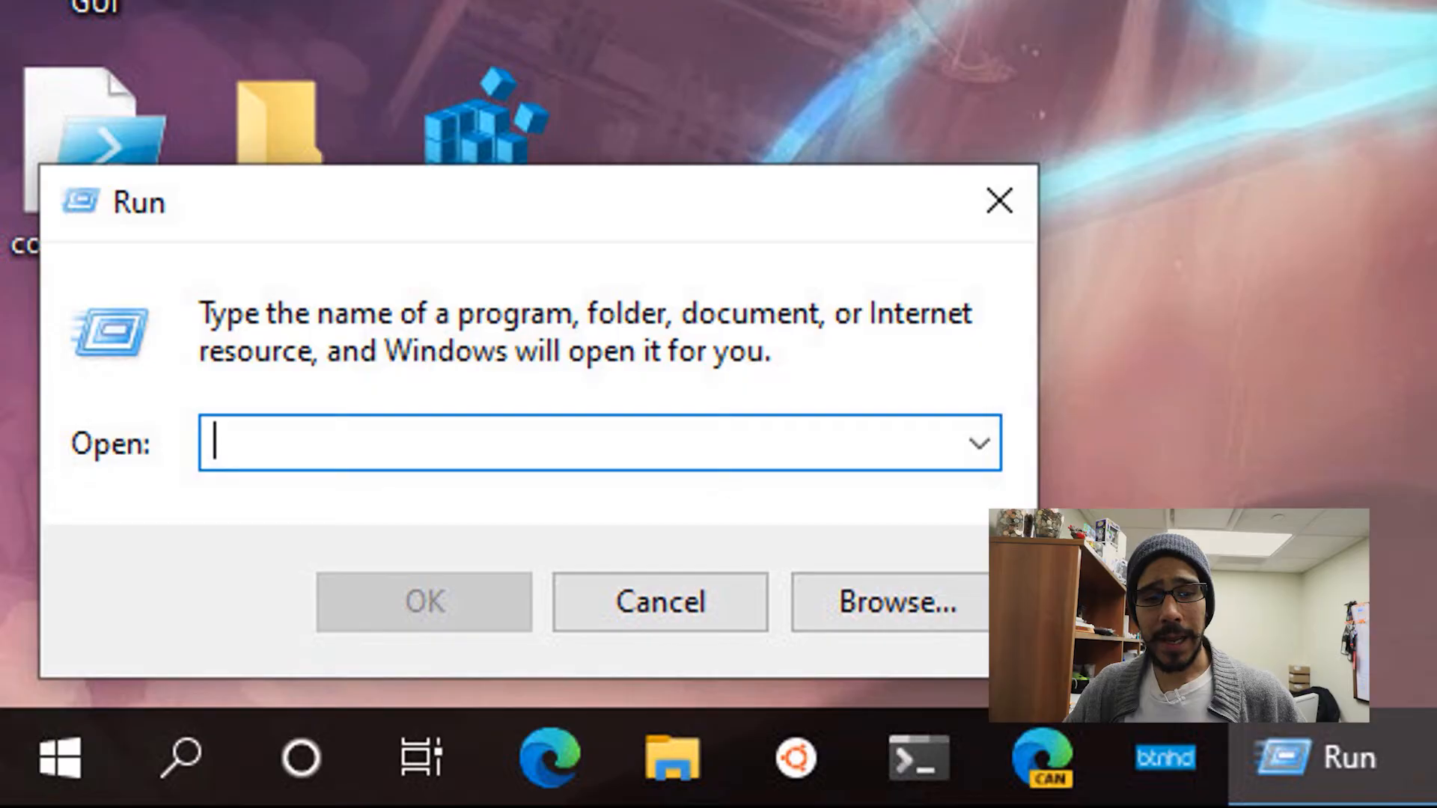
type("winver")
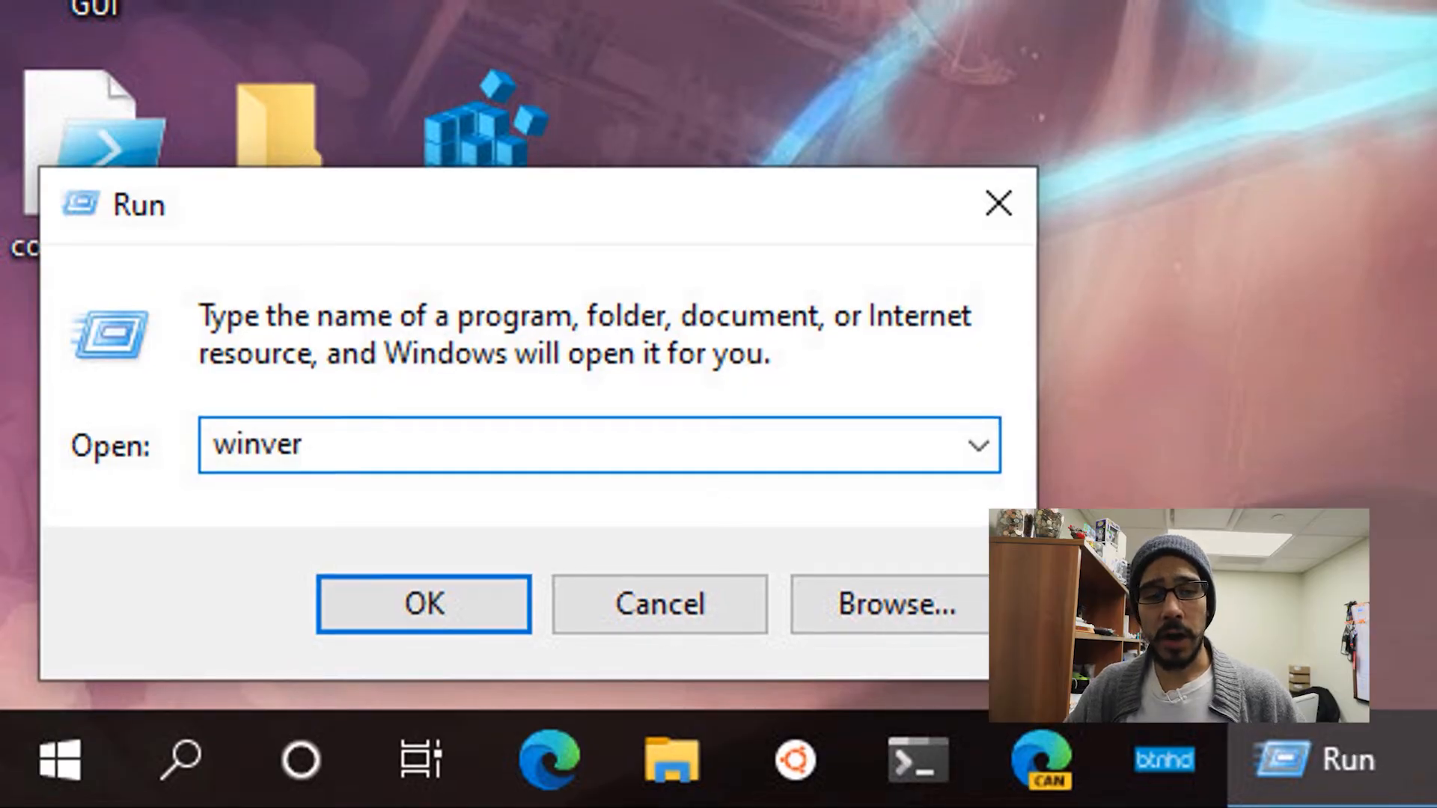
left_click(423, 603)
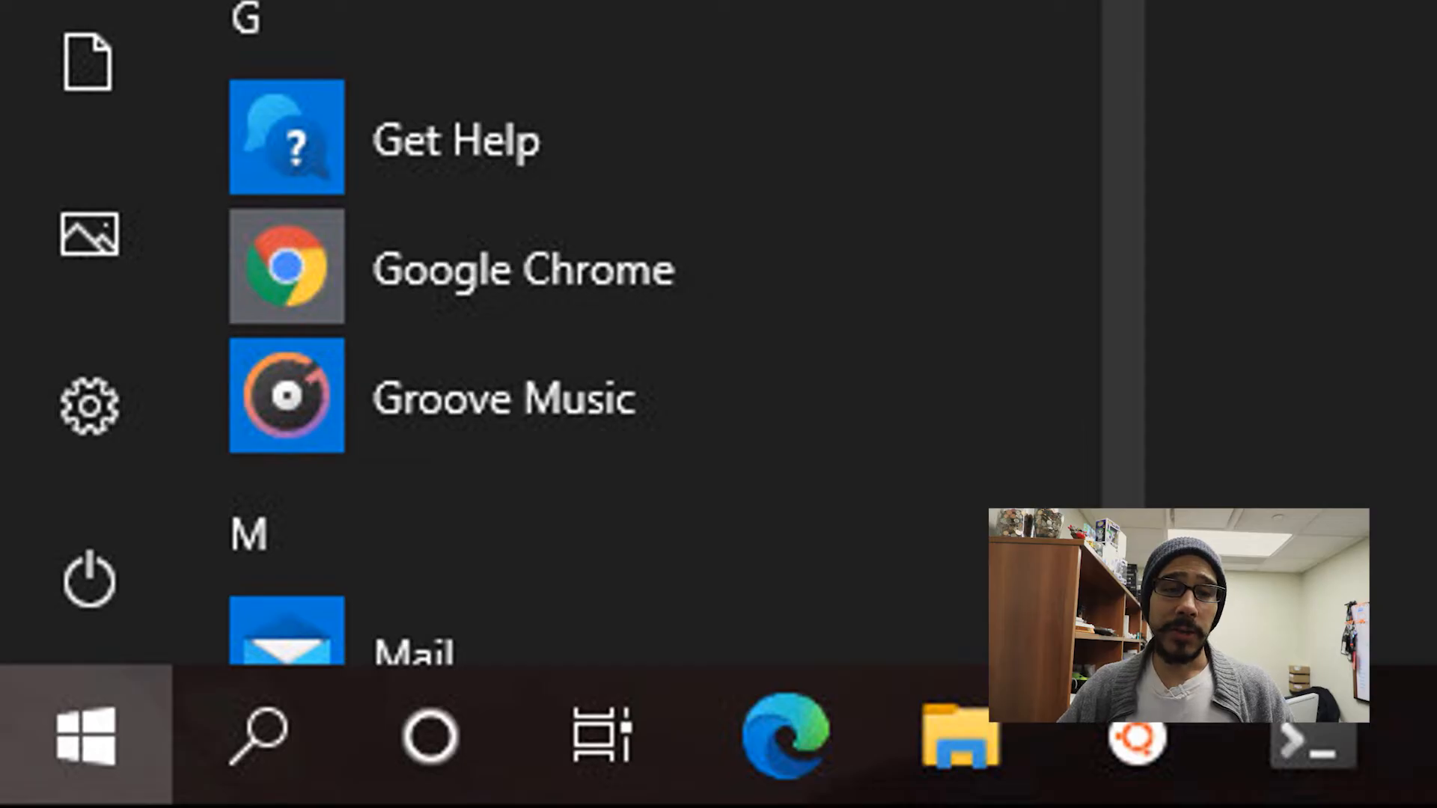
Go to Update & Security in Settings and show the Windows Update history.
left_click(89, 407)
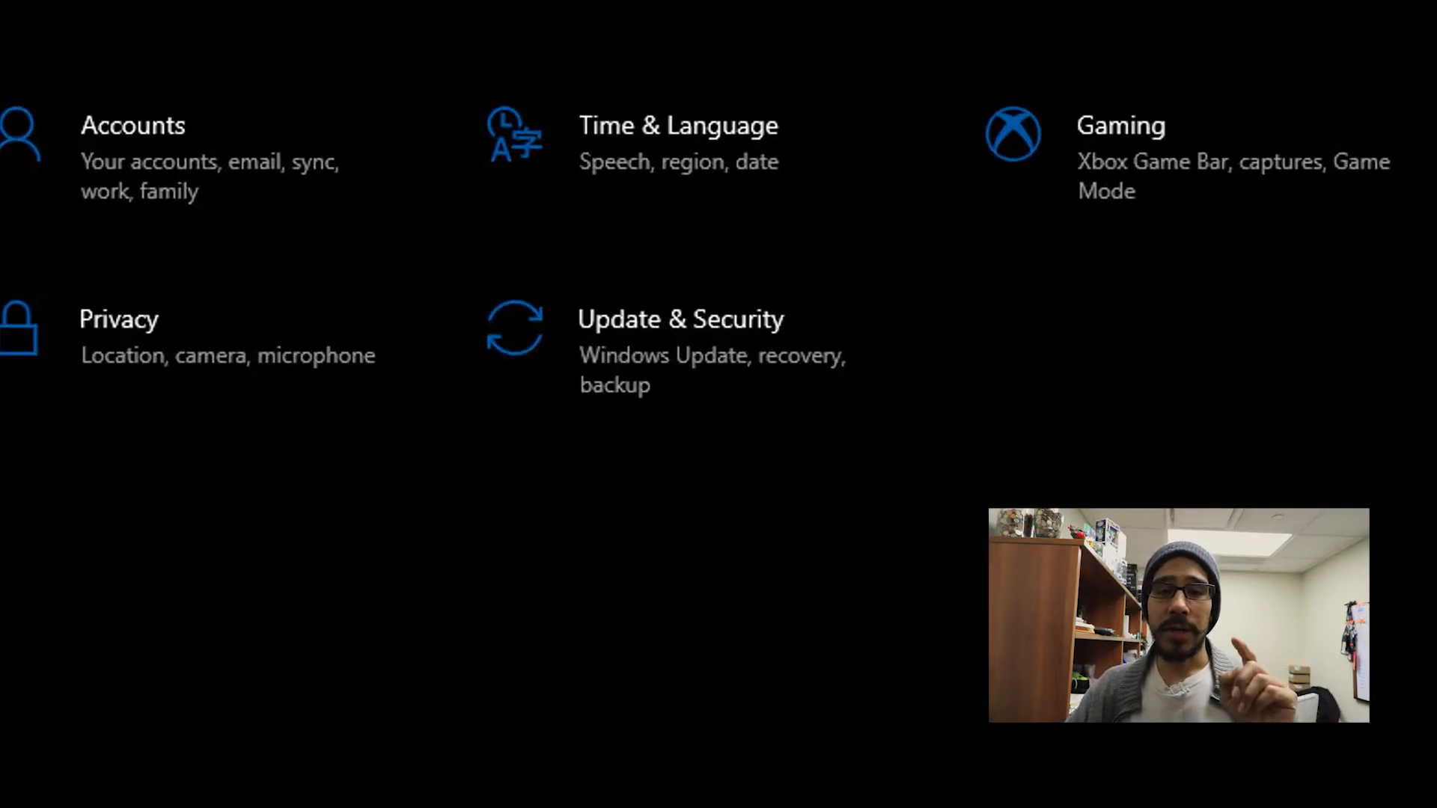
left_click(680, 320)
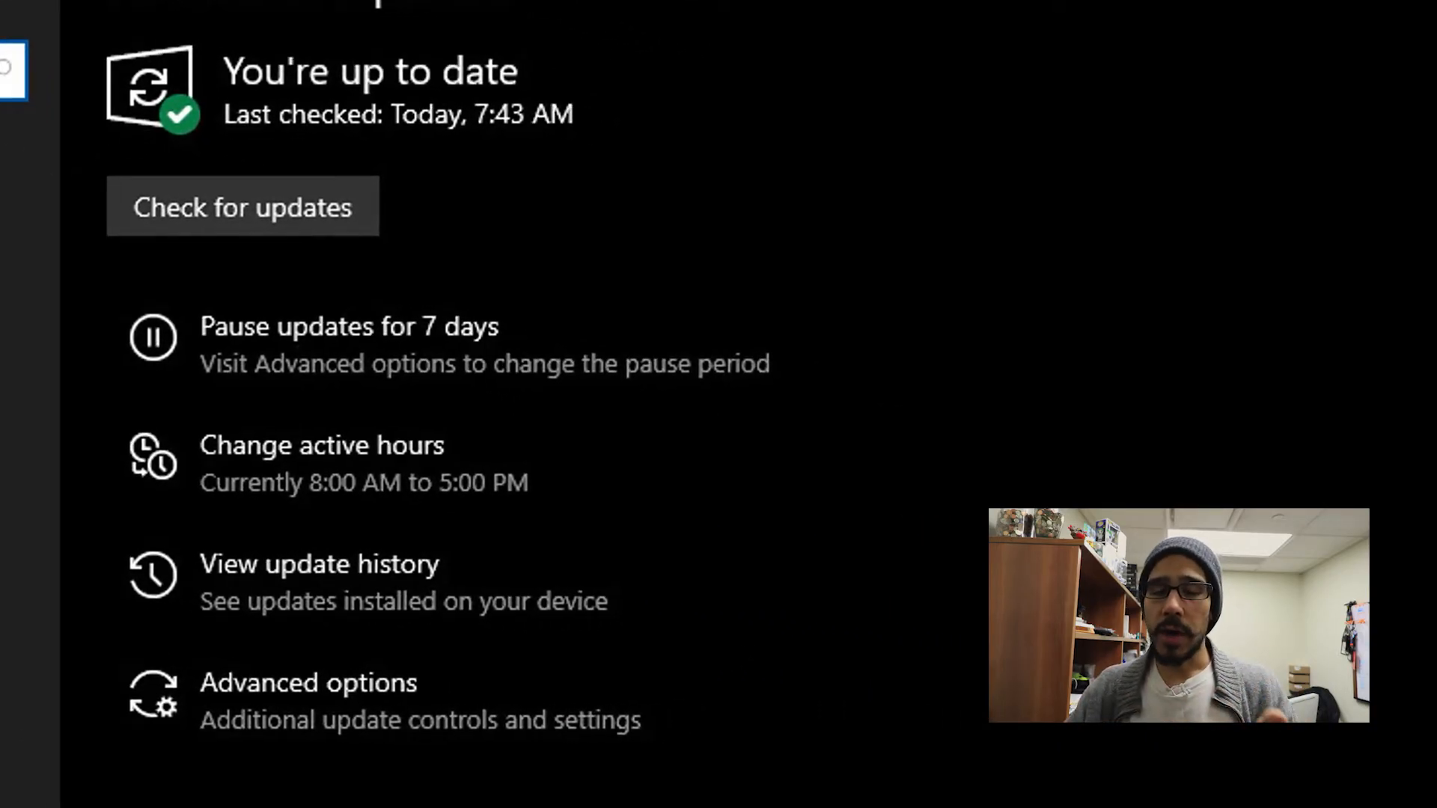
left_click(317, 565)
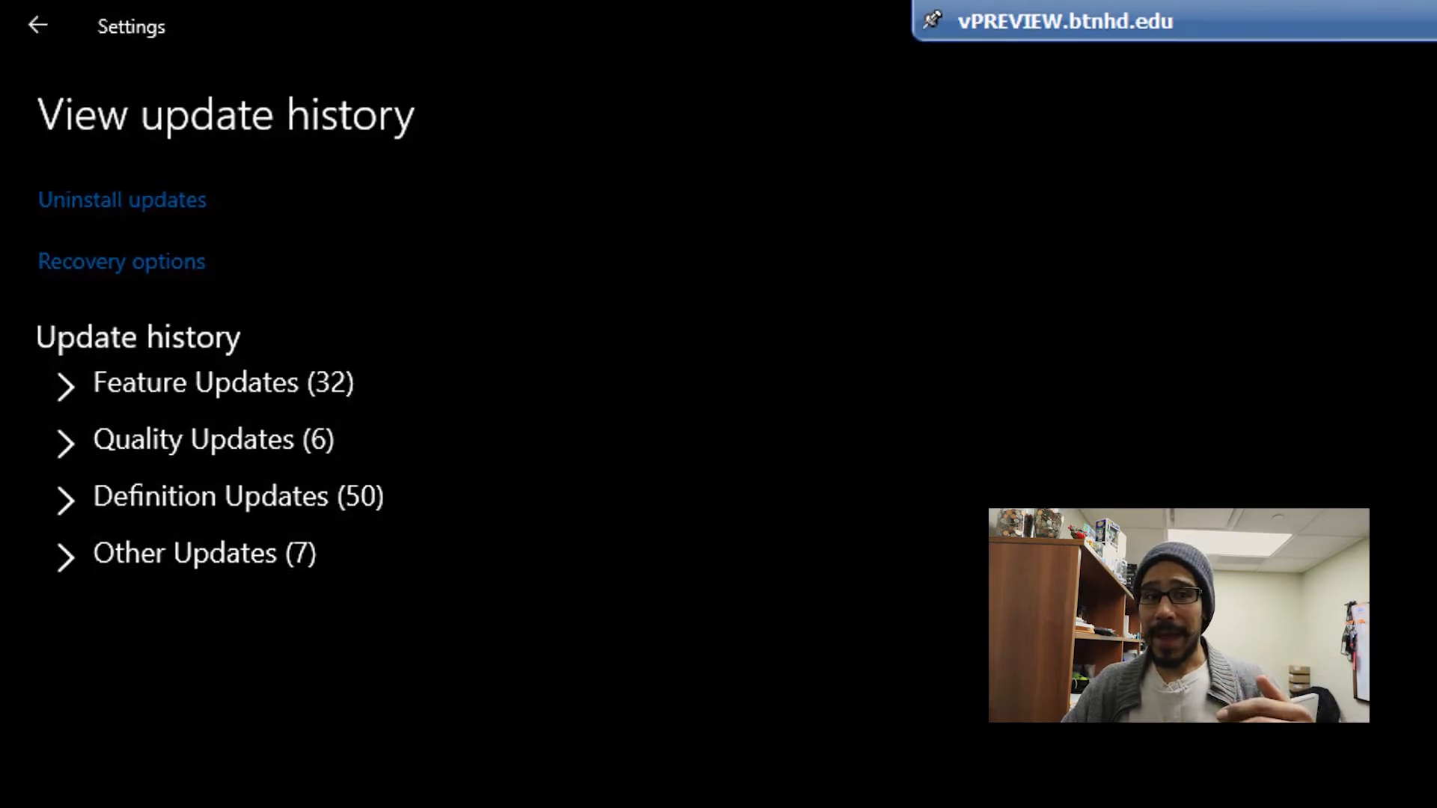
Follow Uninstall updates to reach Control Panel's Installed Updates list.
left_click(65, 497)
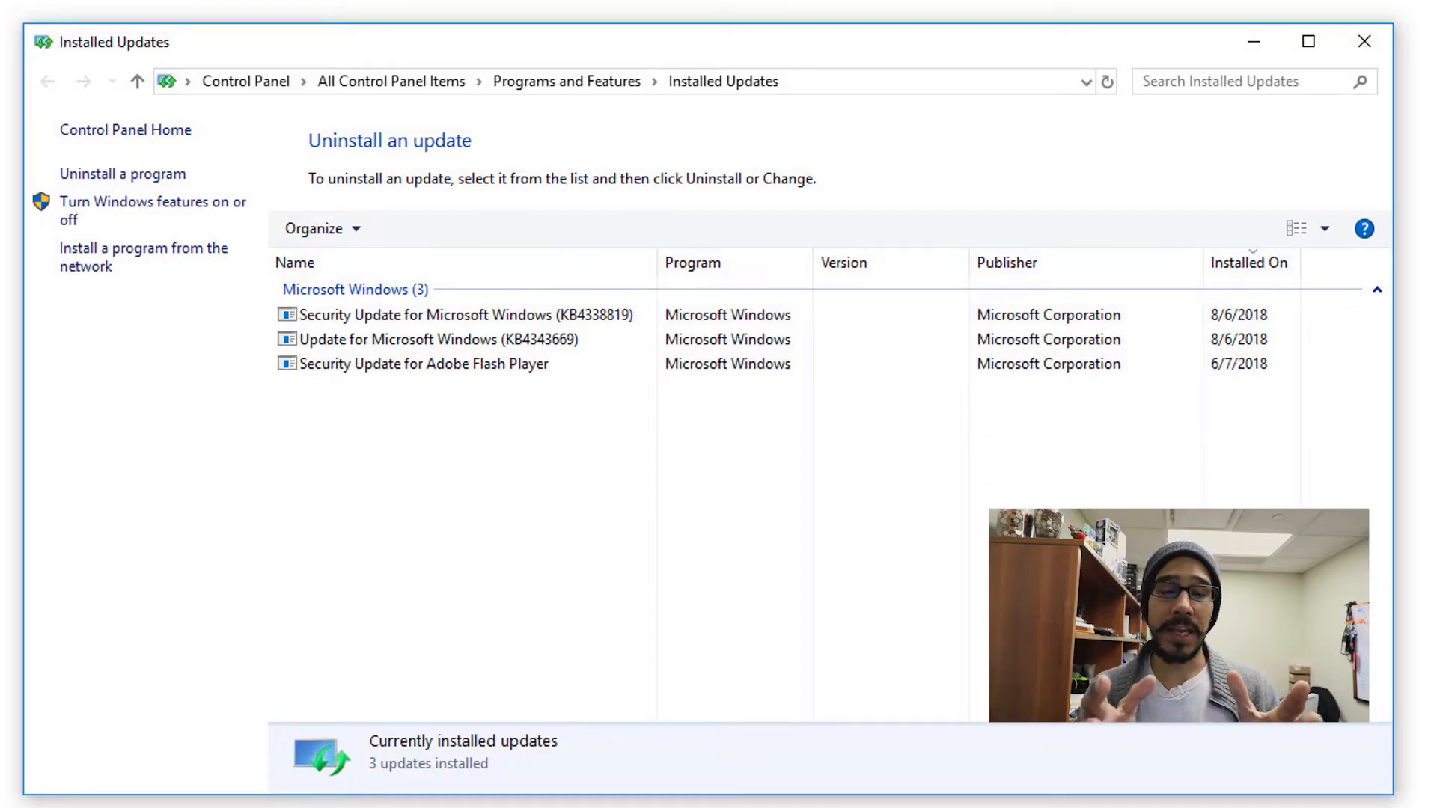
Uninstall Security Update for Microsoft Windows (KB4338819).
left_click(464, 314)
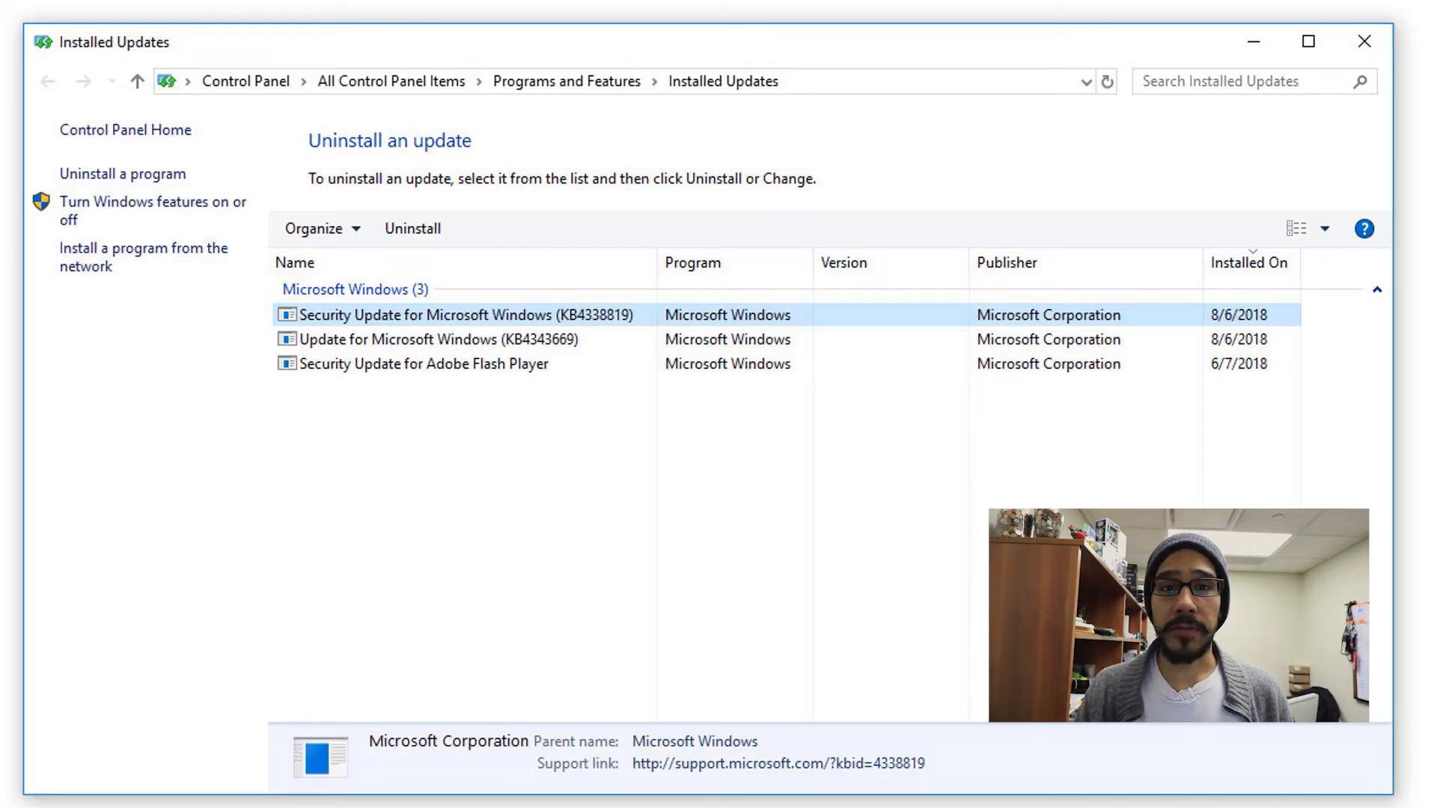
left_click(1355, 43)
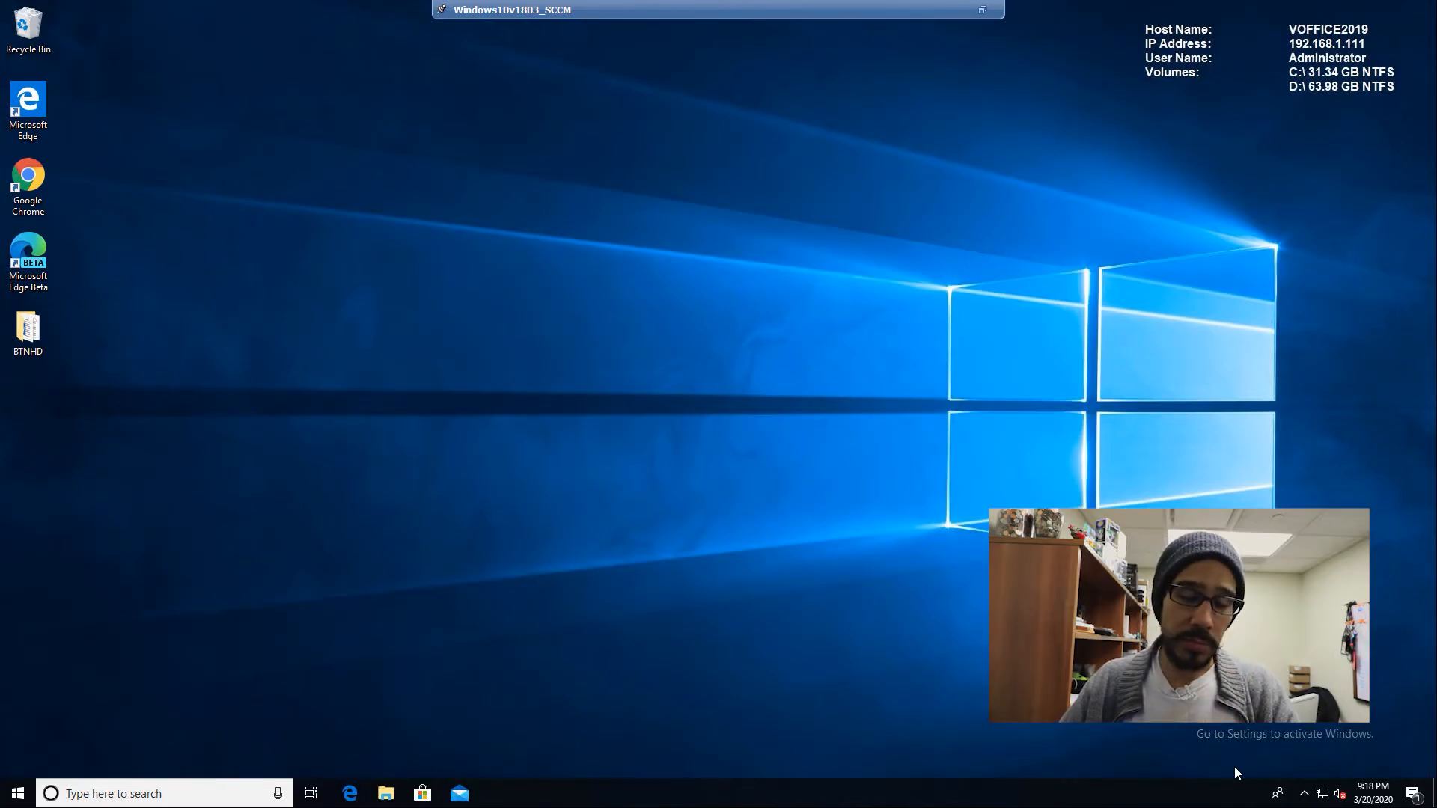
Search 'recovery', enter the Recovery tools and launch System Restore.
left_click(27, 793)
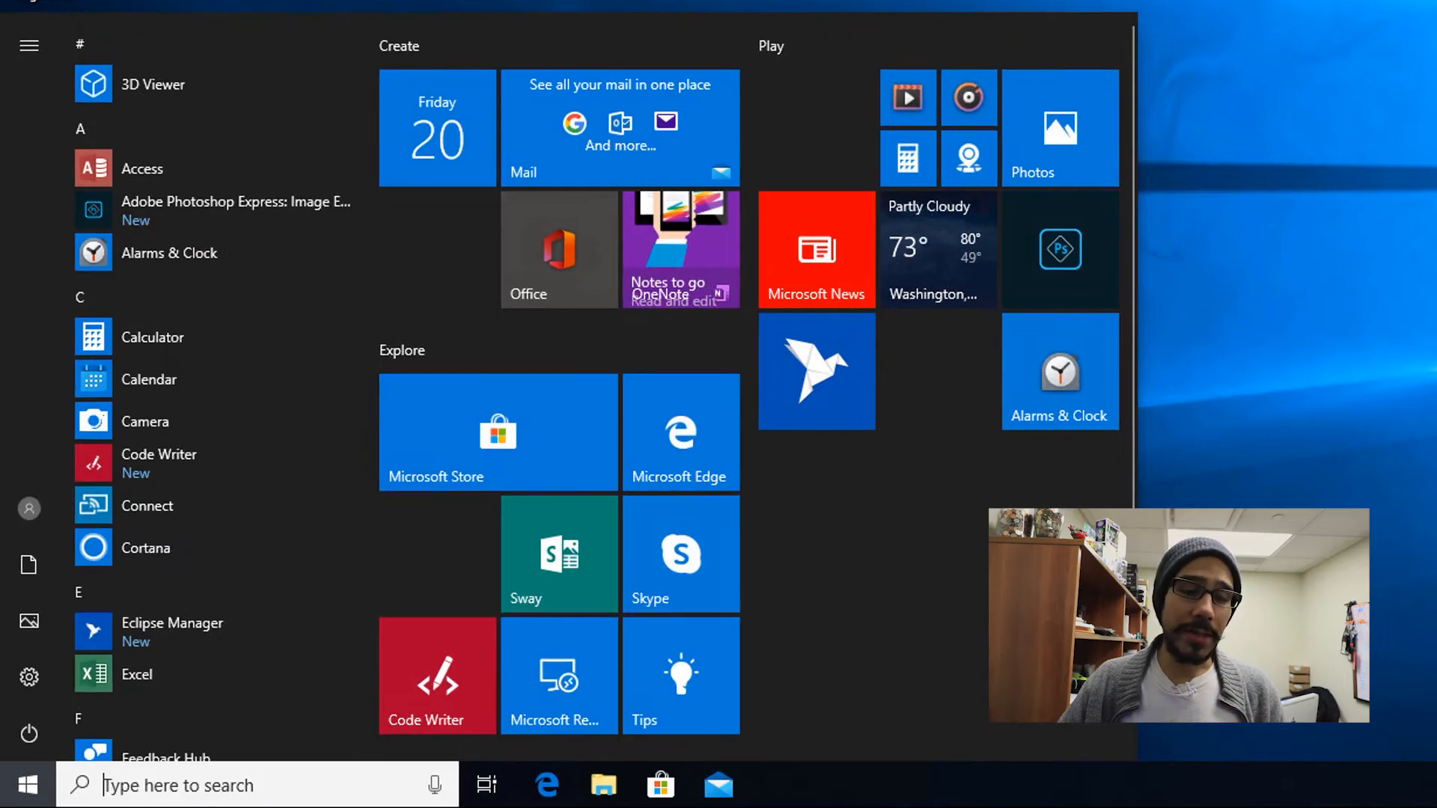
type("recovery")
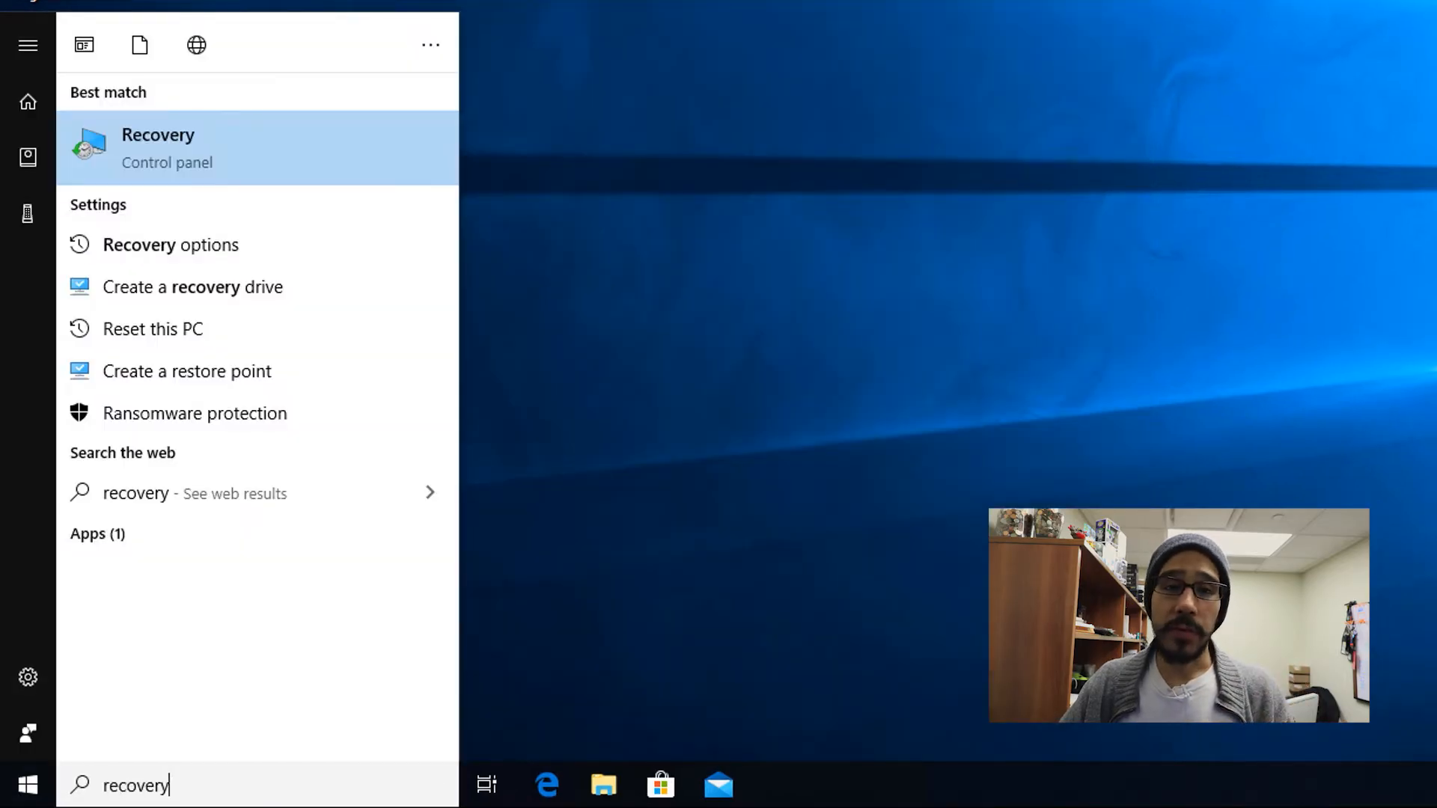
left_click(157, 146)
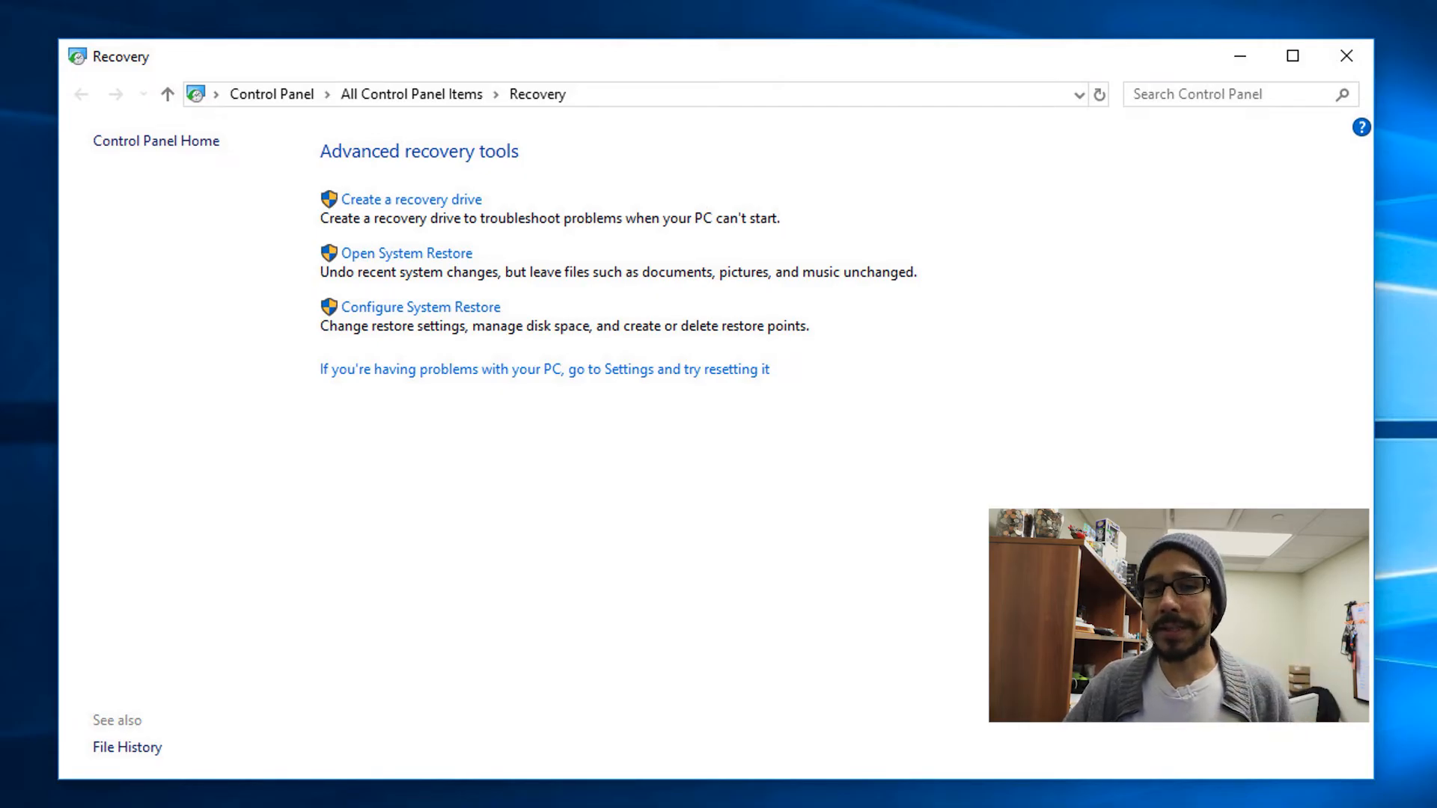
left_click(407, 253)
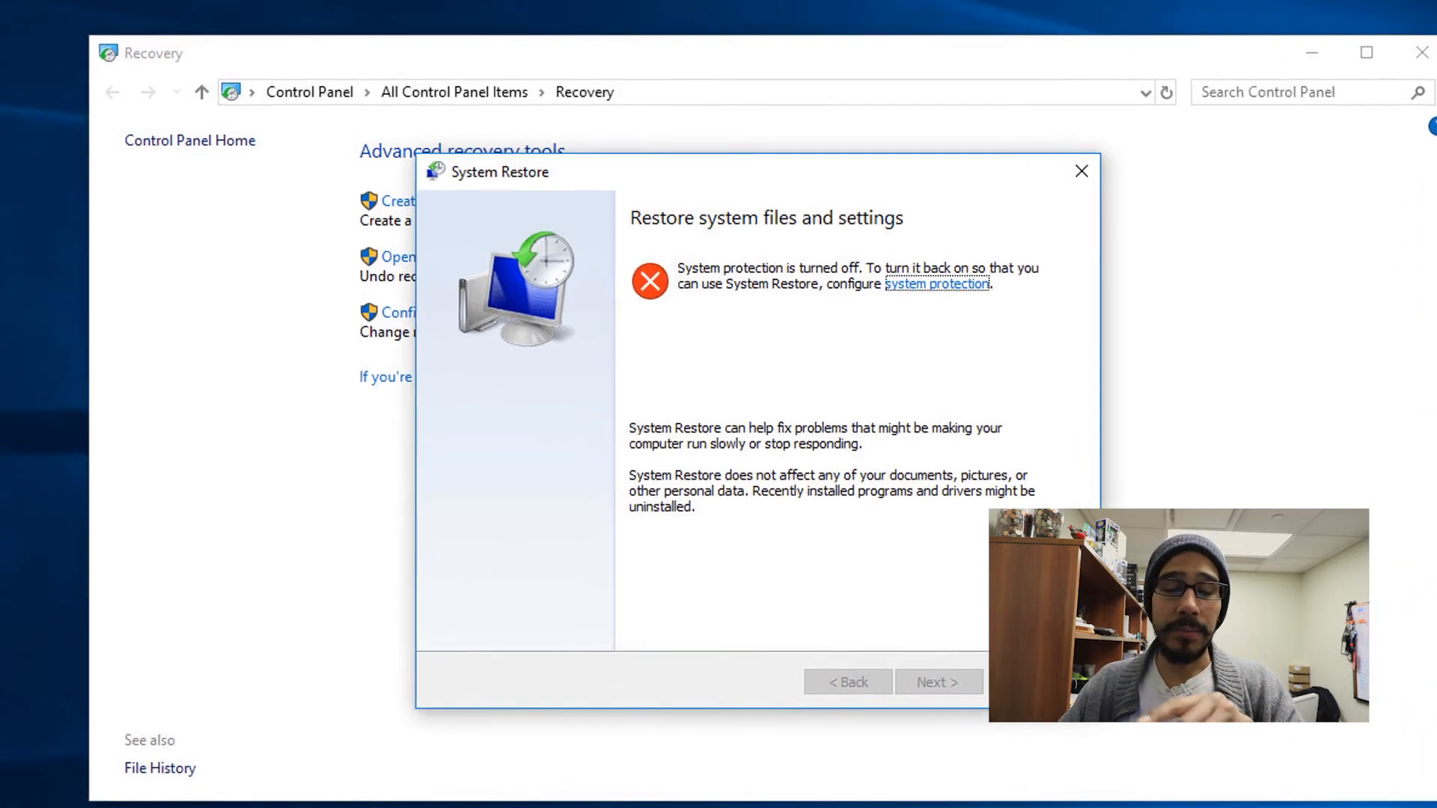
Follow the system protection link to System Properties showing C: and D: protection off.
left_click(936, 284)
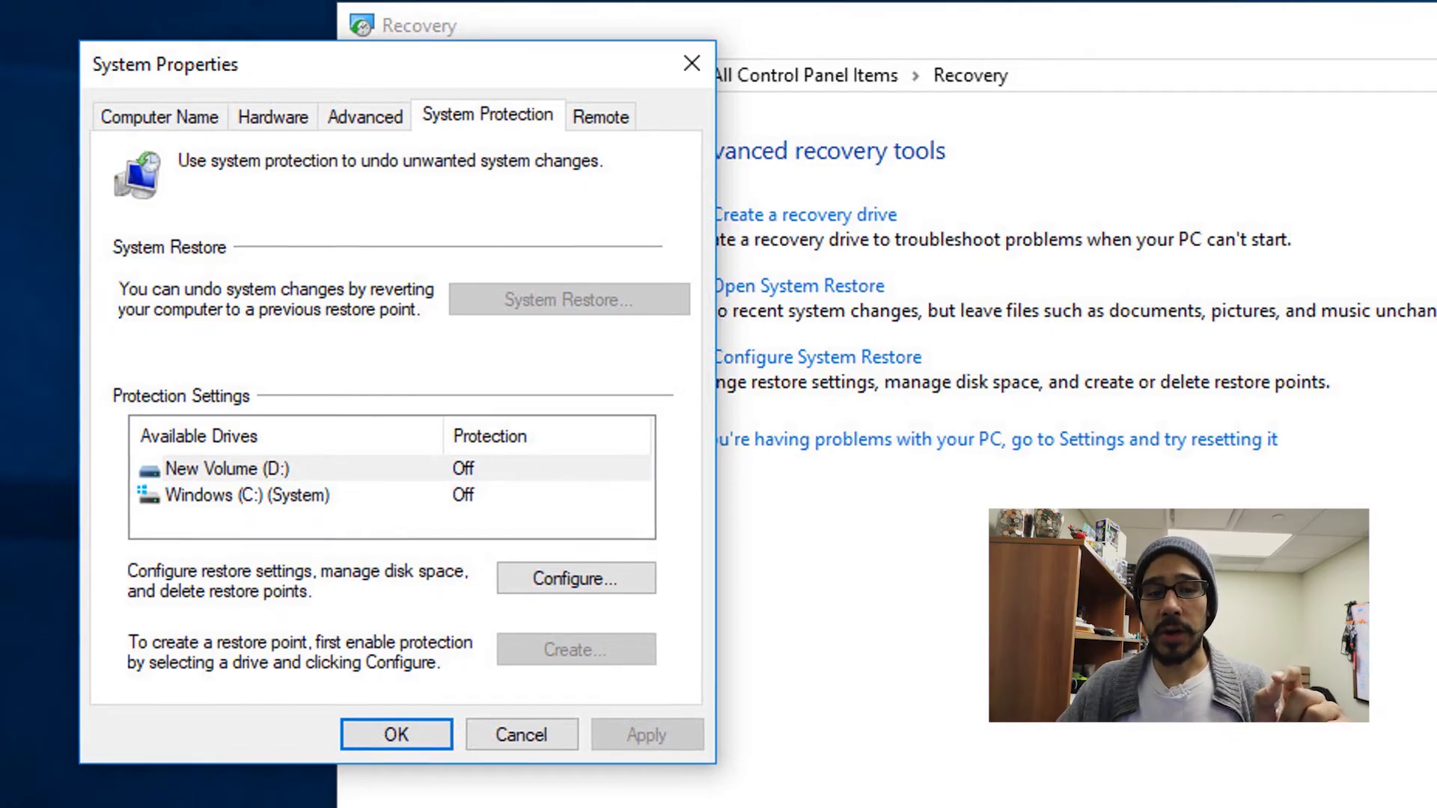
Configure the Windows (C:) drive with system protection turned on and confirm.
left_click(576, 578)
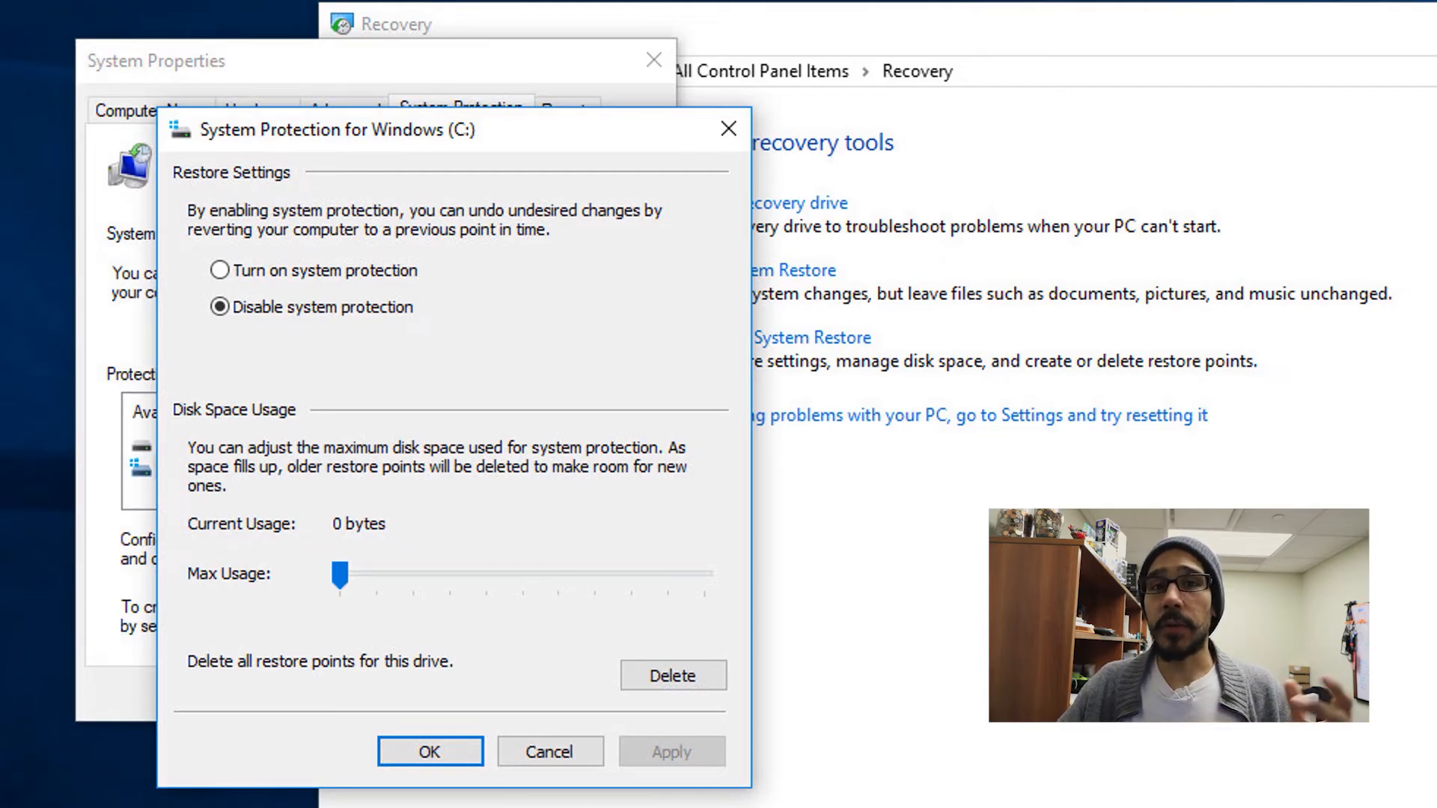
left_click(219, 271)
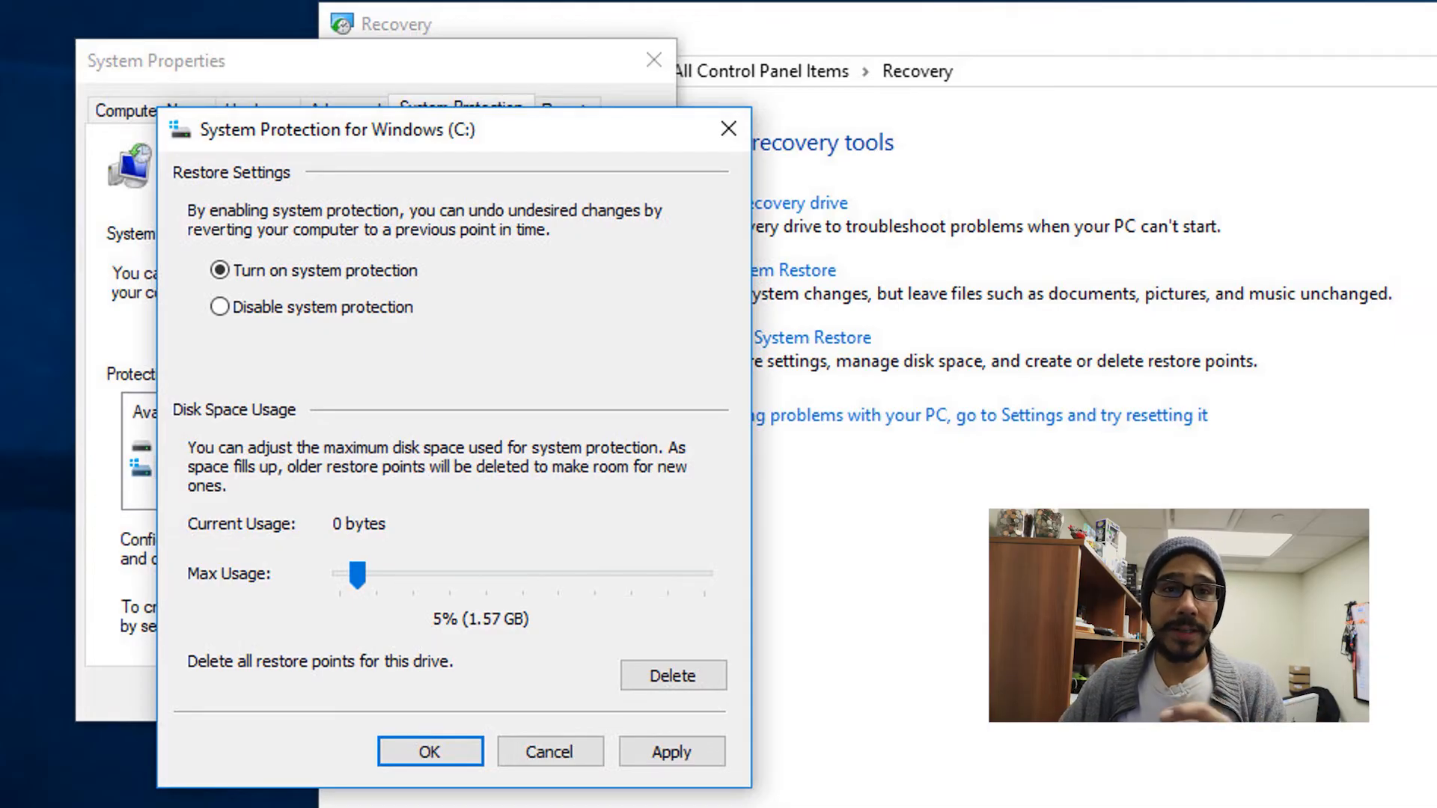
left_click(673, 751)
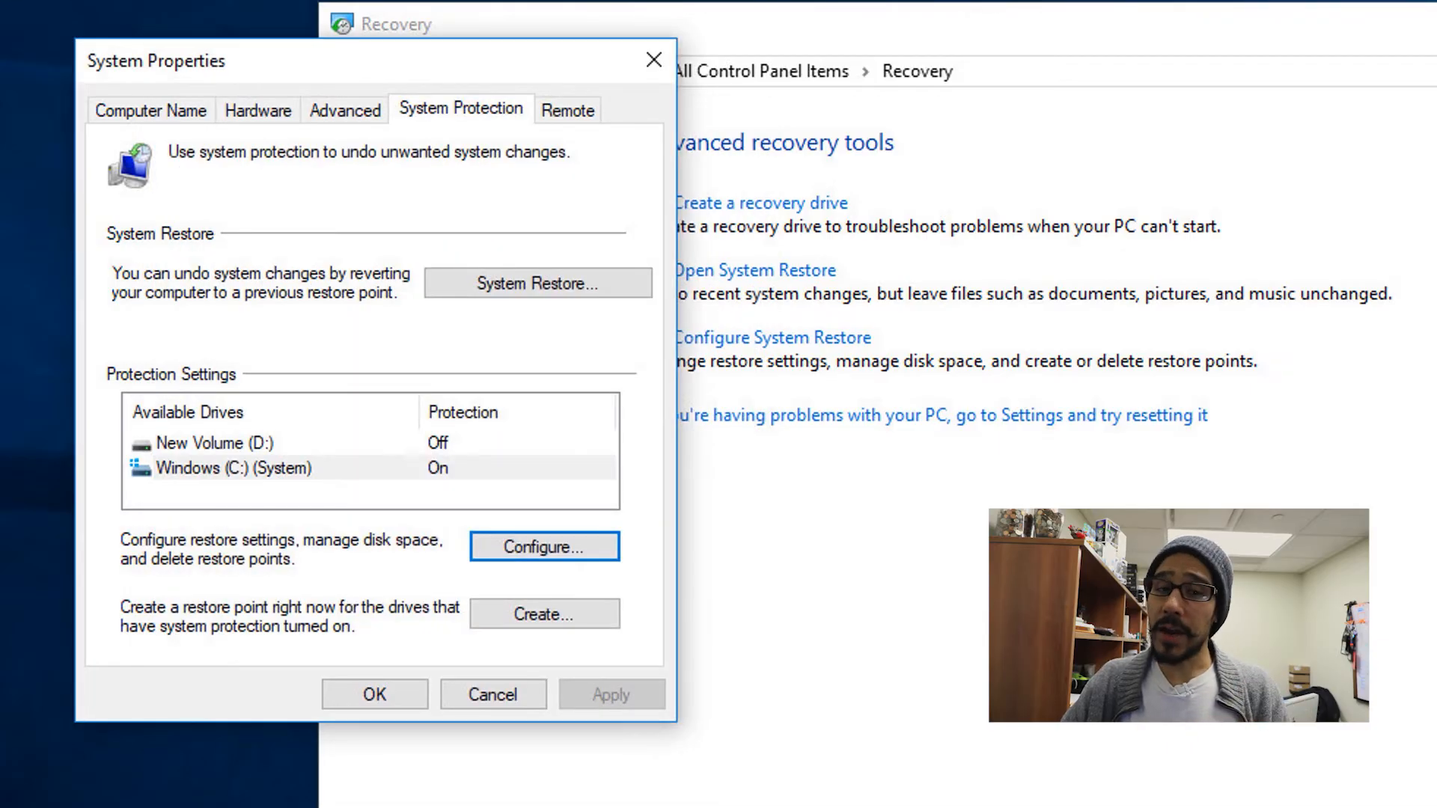
Create a restore point described as 03-22-2020 and close the success message.
left_click(544, 614)
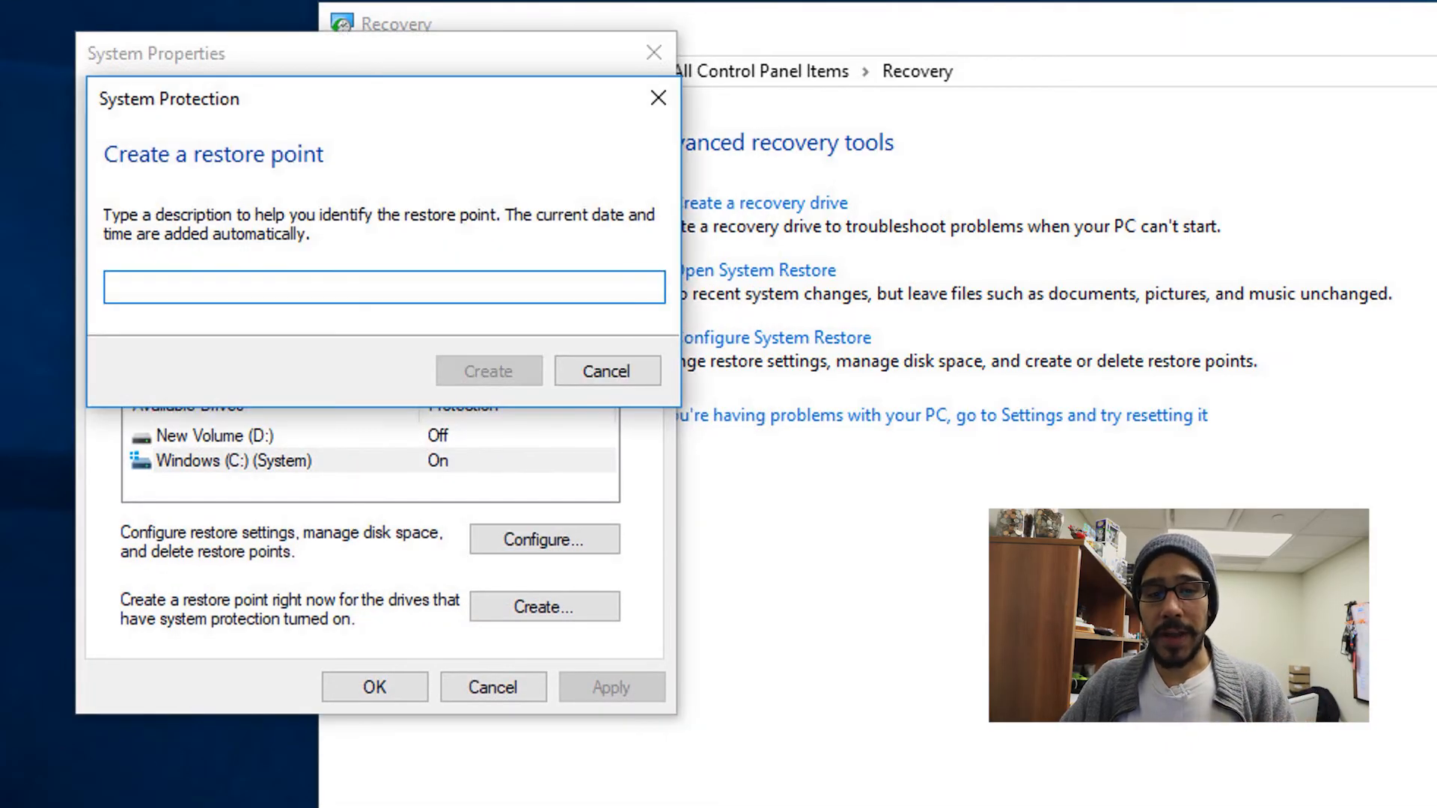
type("03-22-2020")
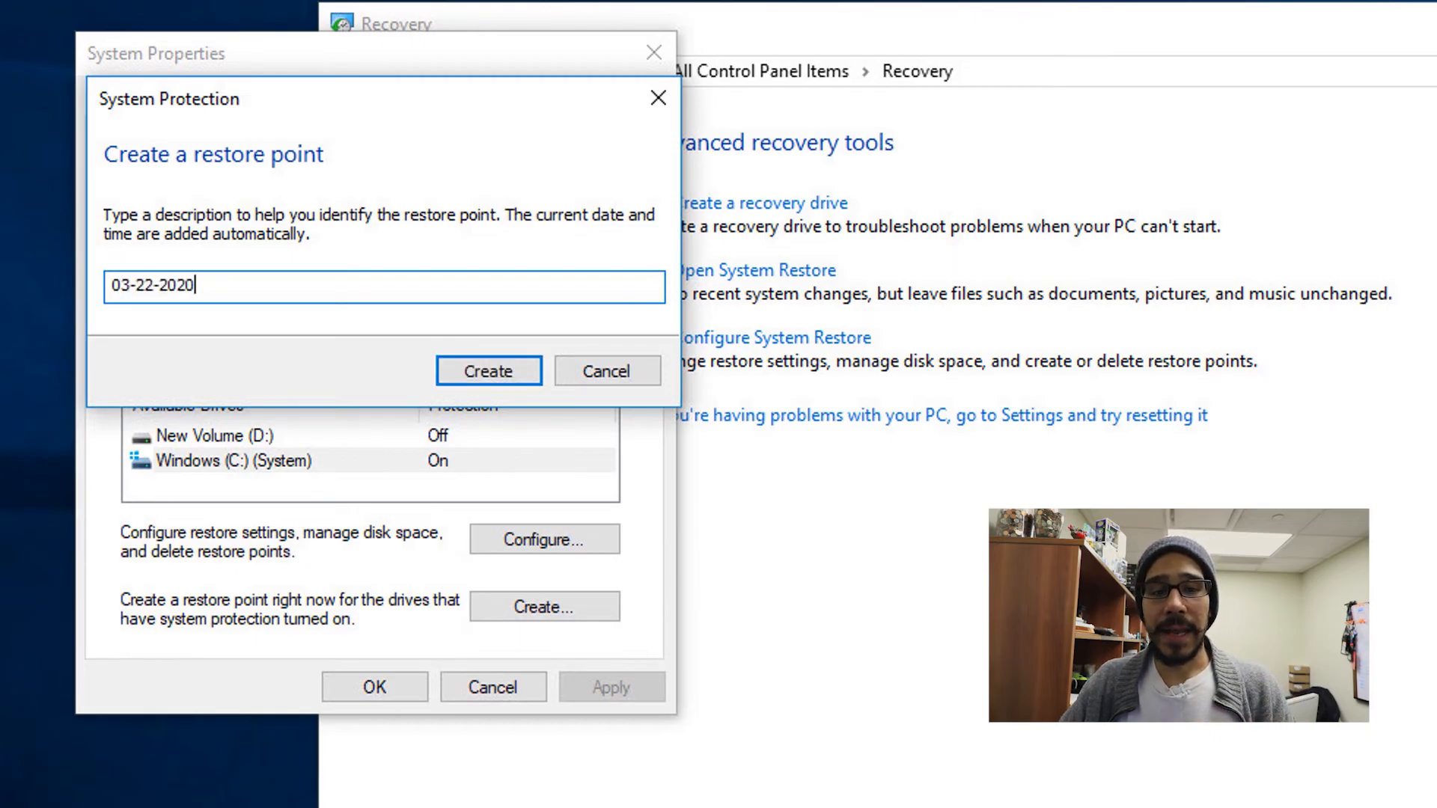
left_click(488, 371)
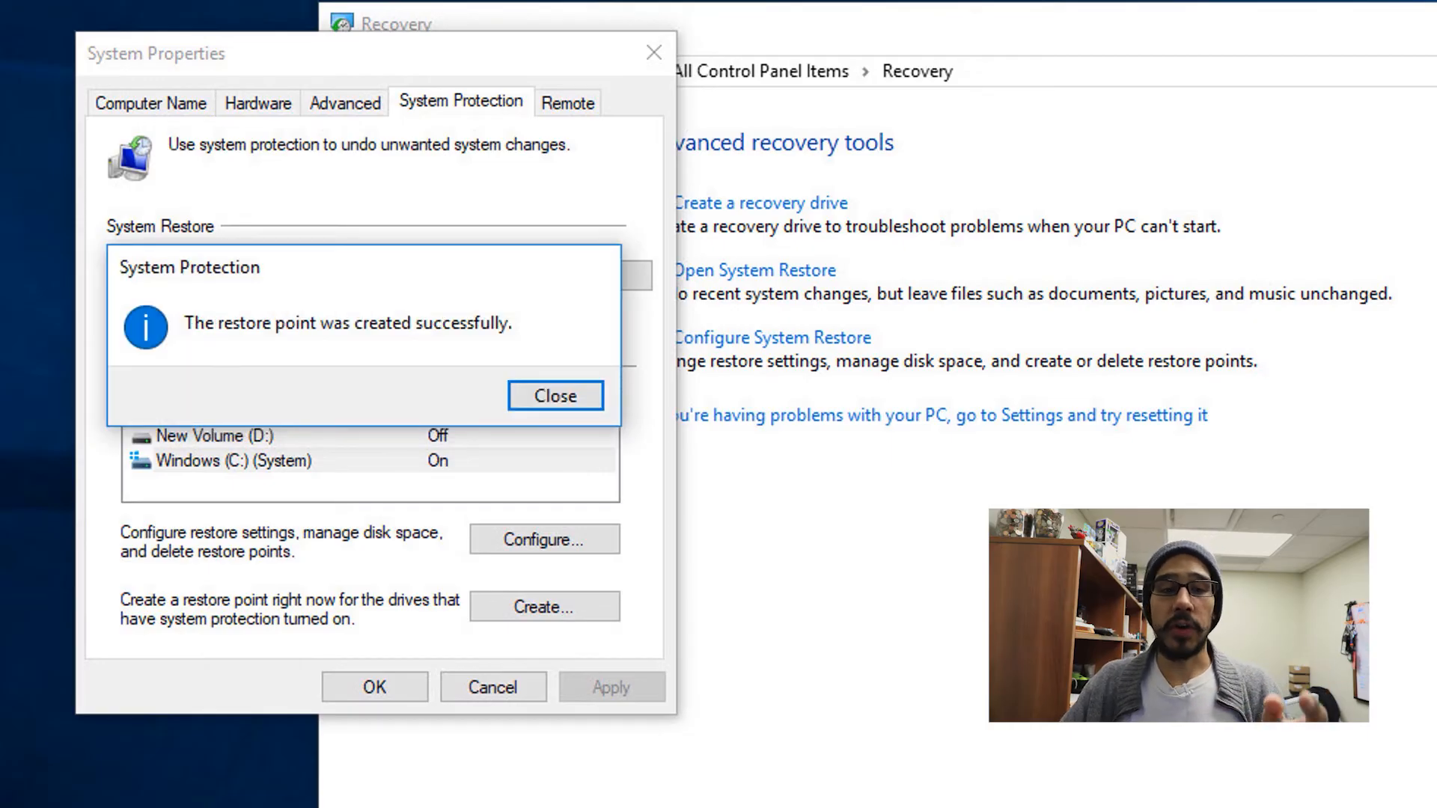
left_click(556, 395)
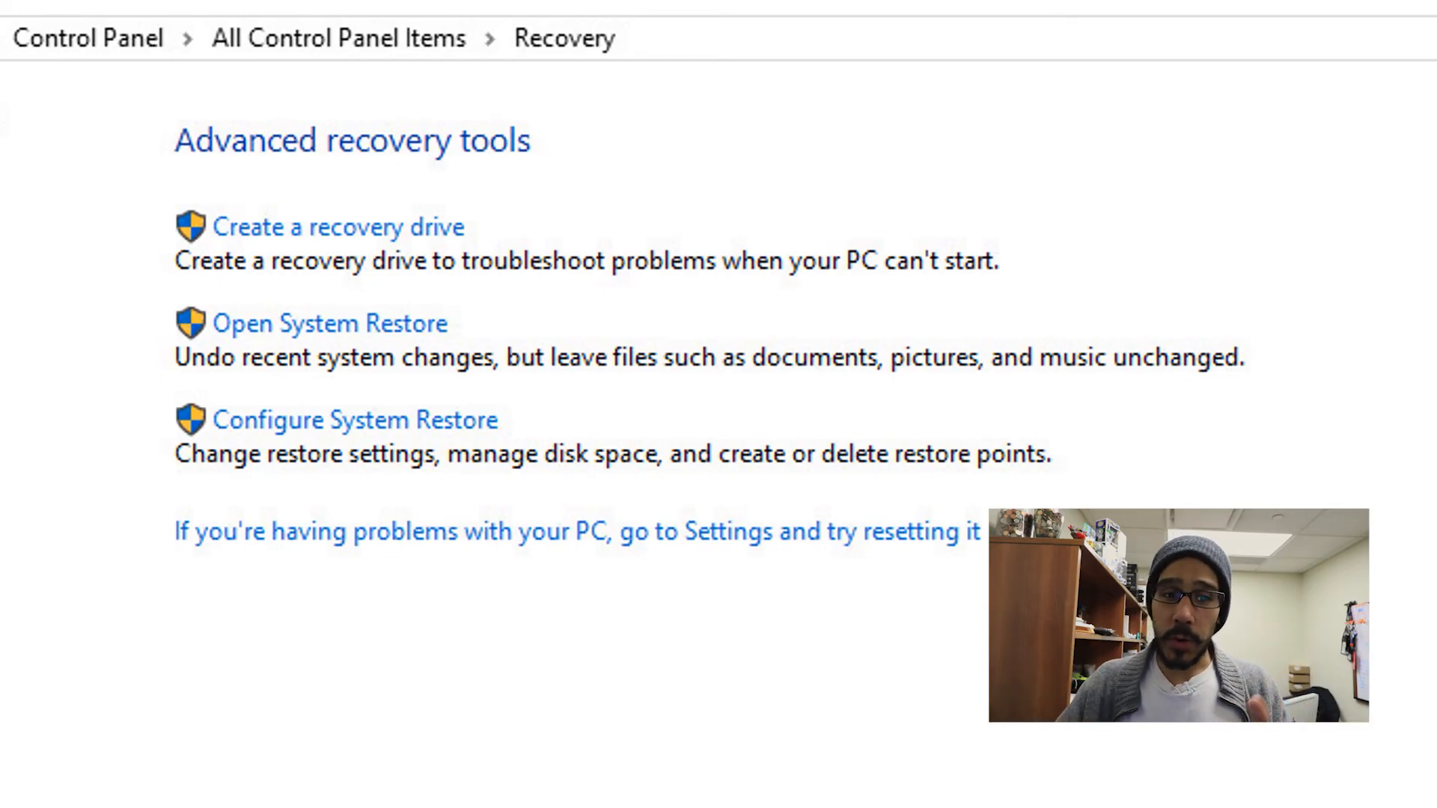
Launch System Restore and advance to the list showing the 03-22-2020 restore point.
left_click(333, 323)
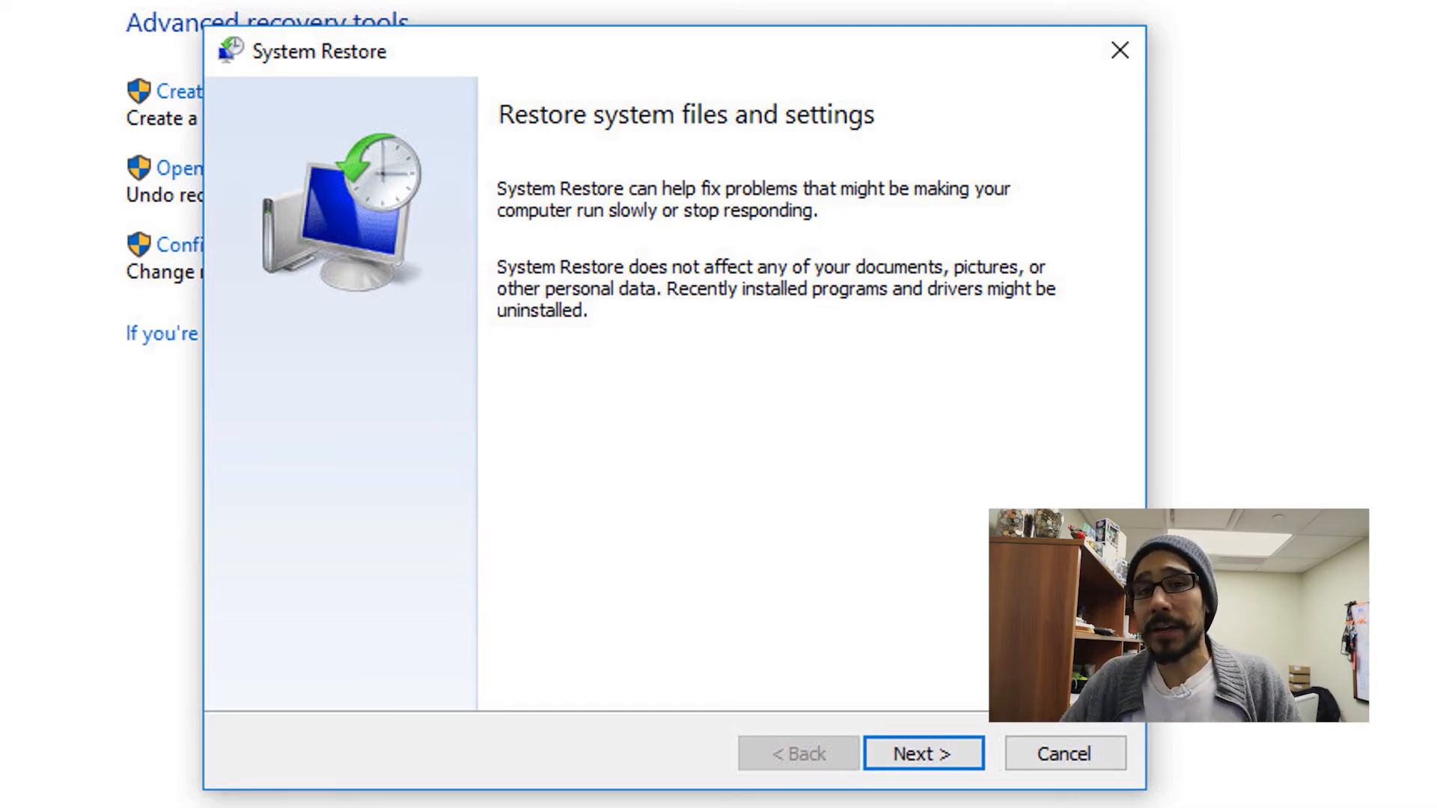
left_click(921, 753)
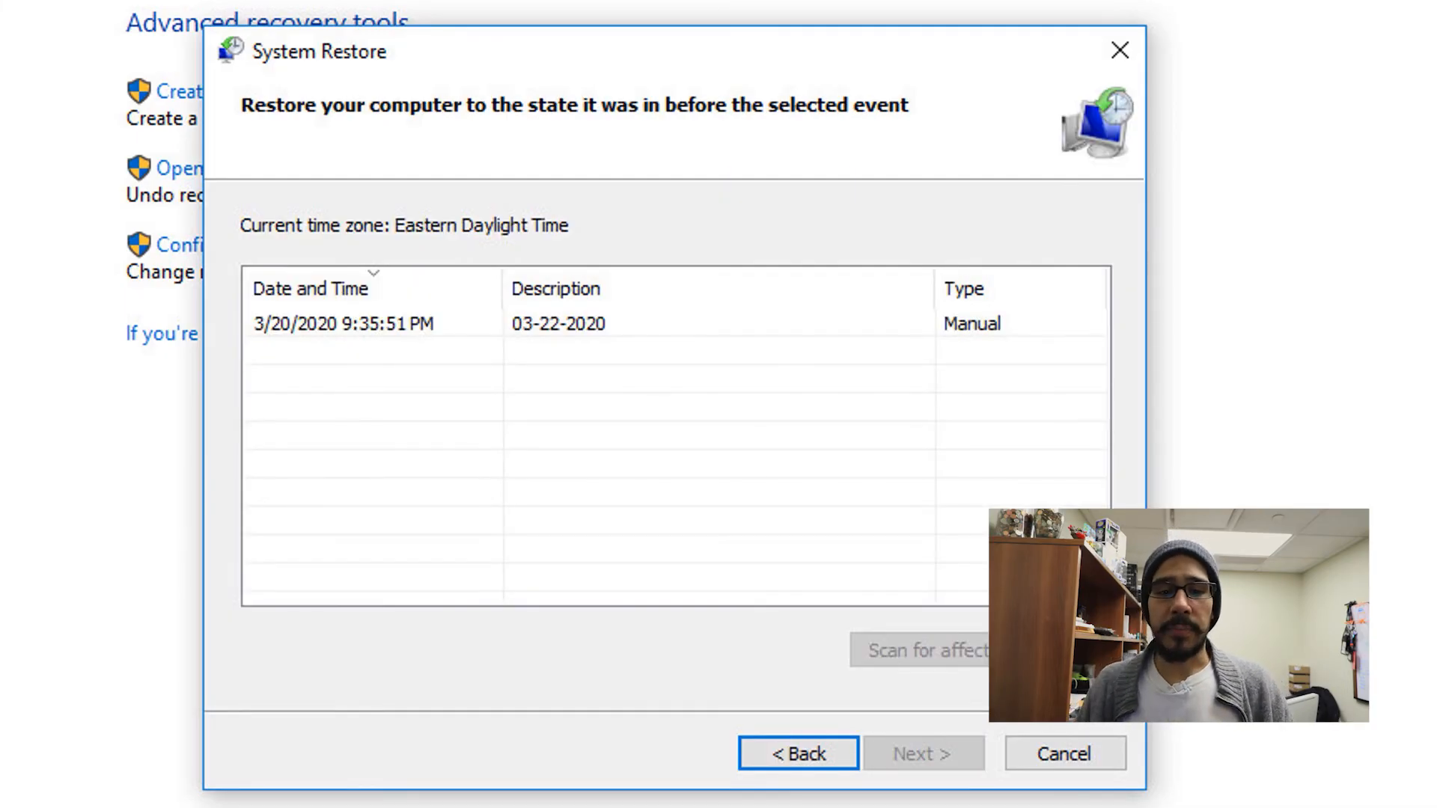